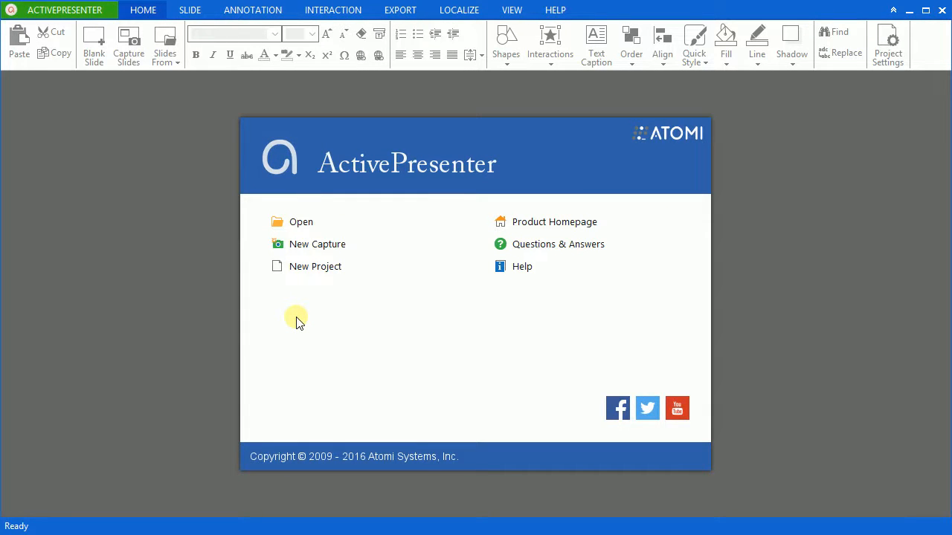
{"action": "mouse_move", "coordinate": [318, 250]}
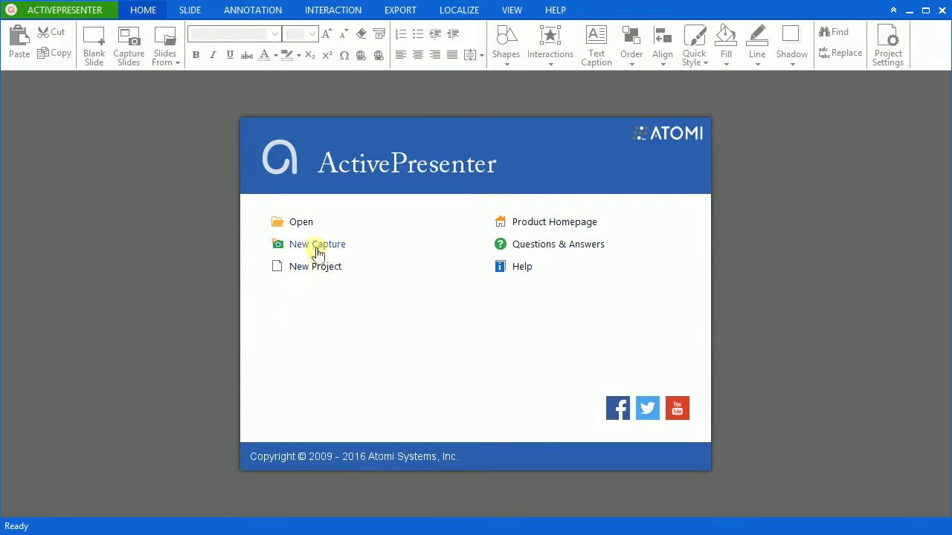
- Start a new capture project named 'Changing Mouse Cursor in Captured Videos'
{"action": "left_click", "coordinate": [316, 243]}
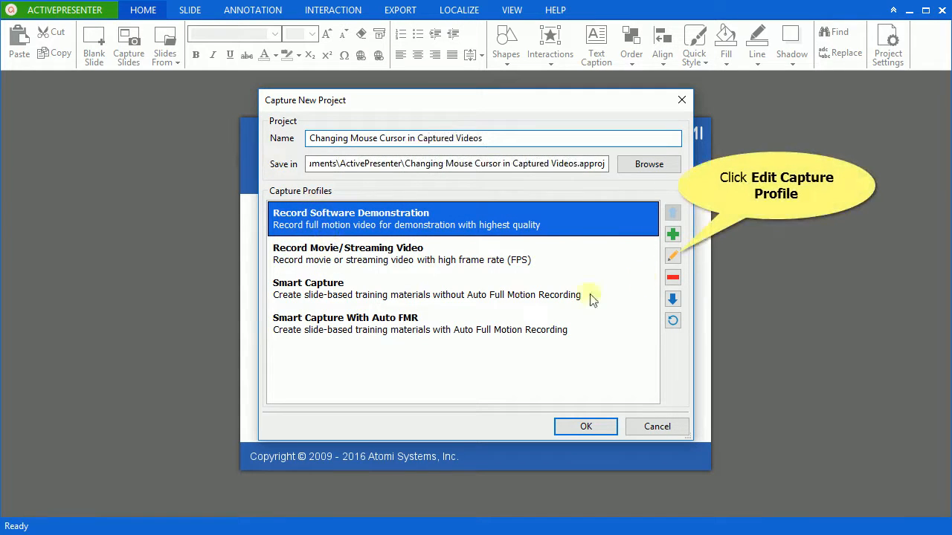
- Edit the Record Software Demonstration capture profile, set to full motion recording
{"action": "left_click", "coordinate": [672, 256]}
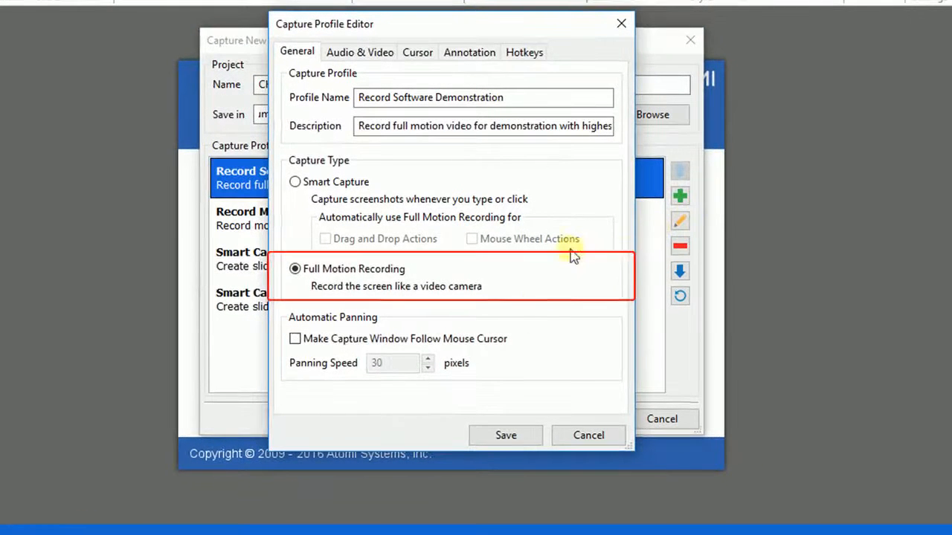
{"action": "mouse_move", "coordinate": [524, 290]}
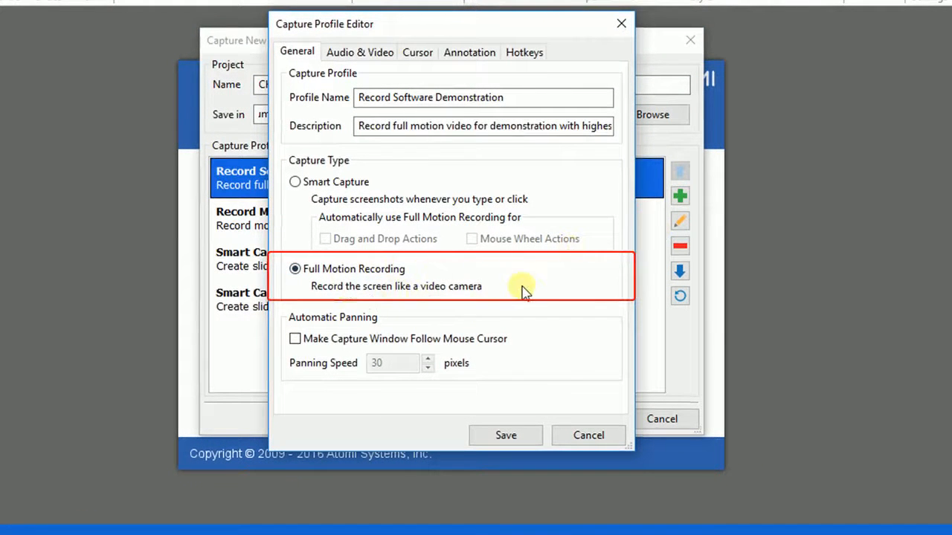
{"action": "mouse_move", "coordinate": [530, 288]}
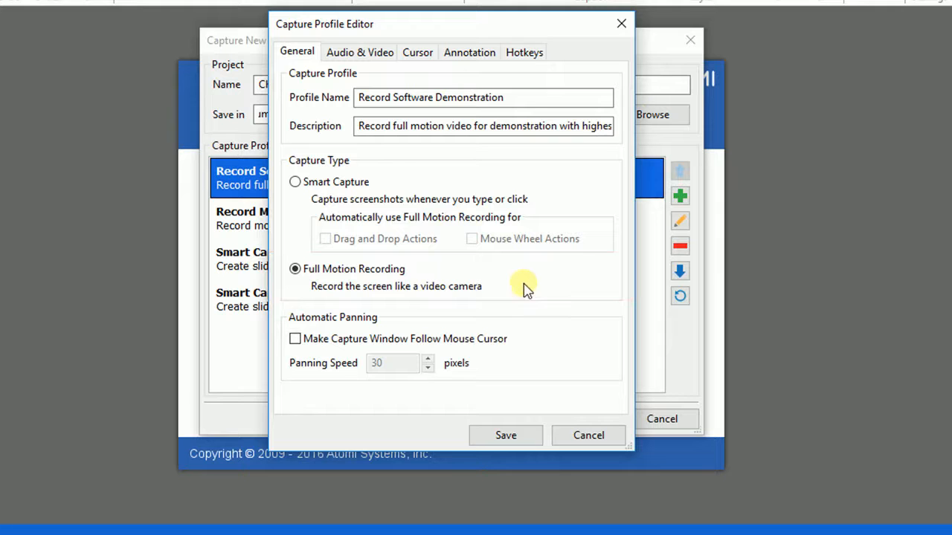
- In the profile's Cursor settings, toggle Record Mouse Cursor and Make Cursor Editable
{"action": "left_click", "coordinate": [417, 52]}
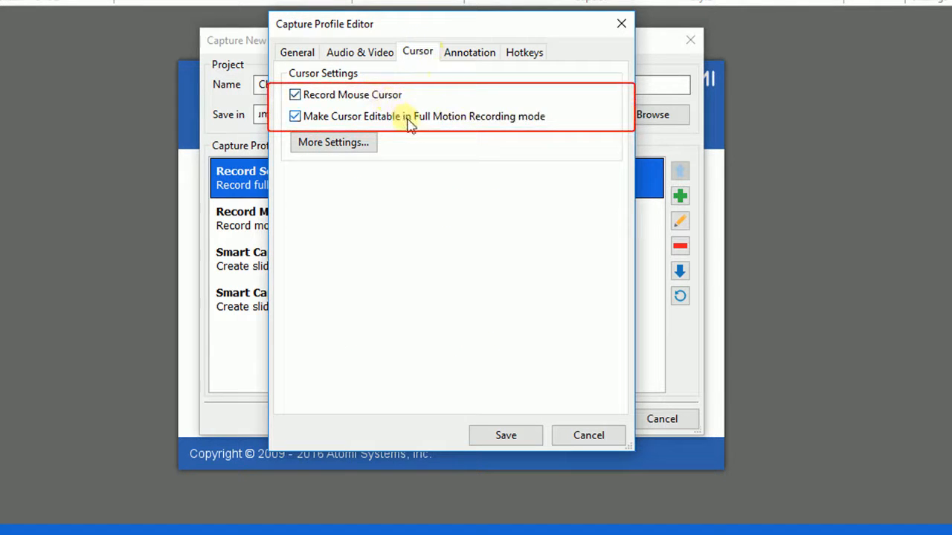
{"action": "mouse_move", "coordinate": [508, 98]}
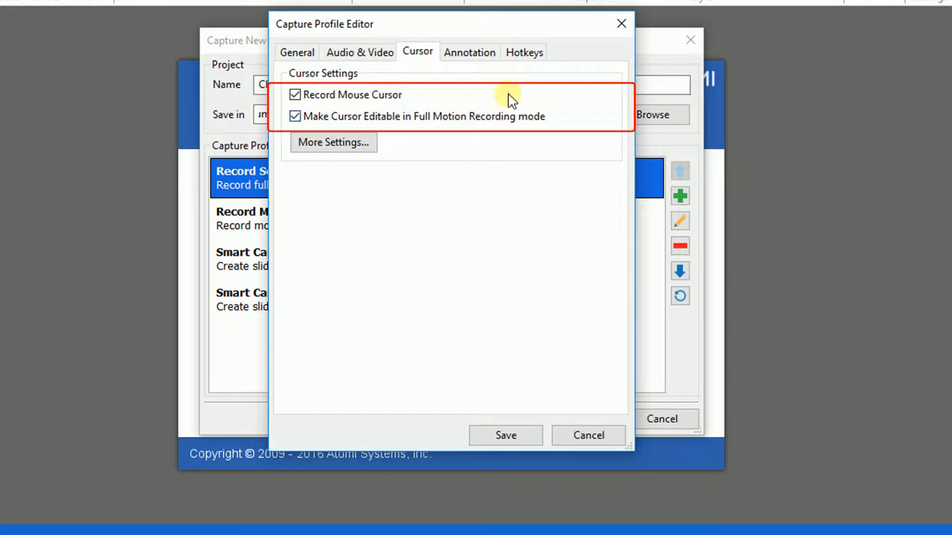
{"action": "mouse_move", "coordinate": [475, 104]}
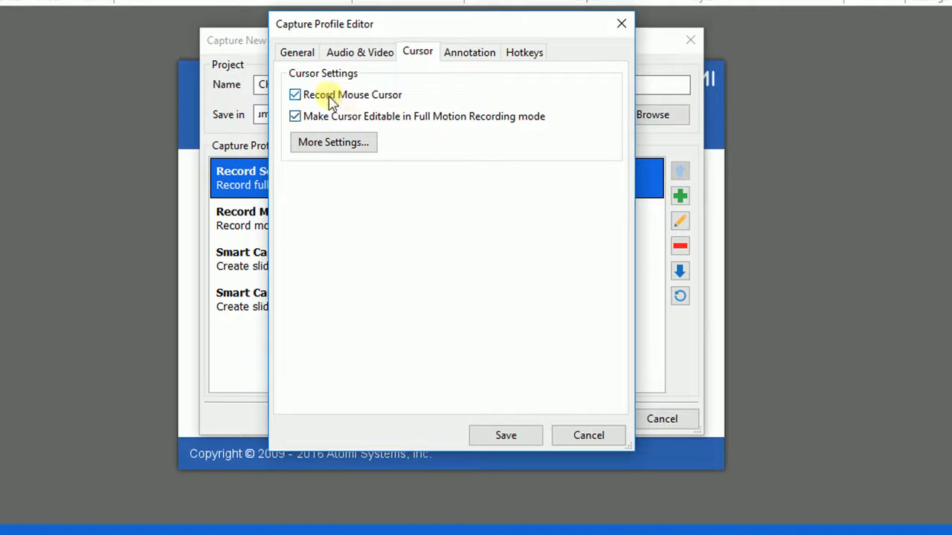
{"action": "left_click", "coordinate": [294, 116]}
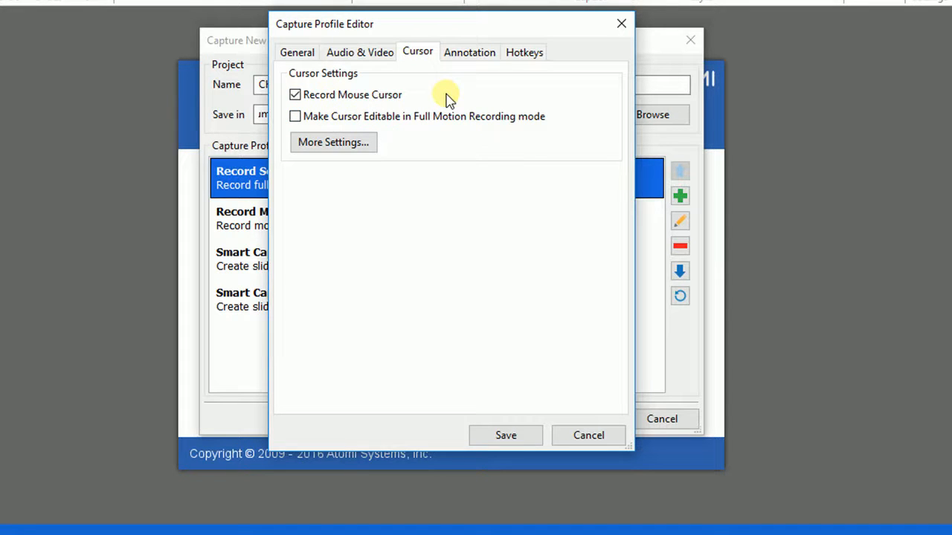
{"action": "mouse_move", "coordinate": [389, 104]}
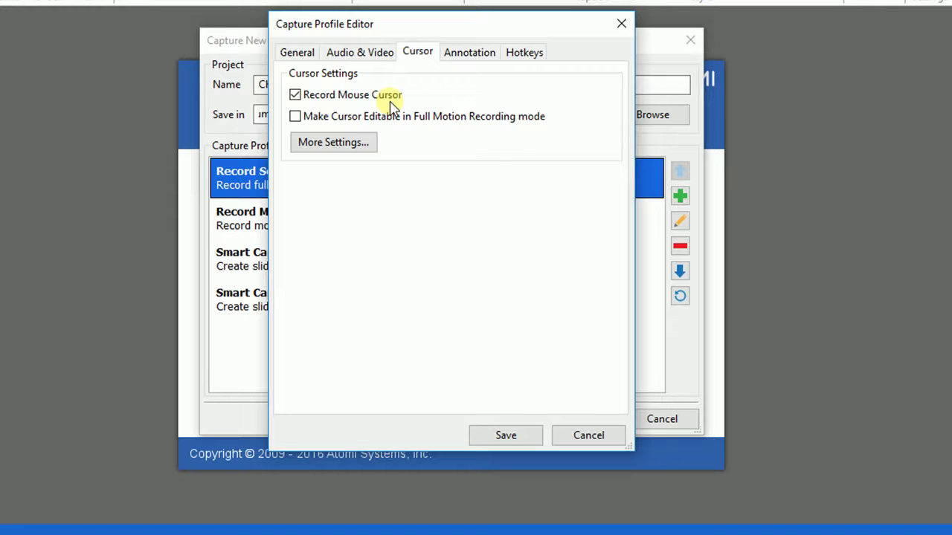
{"action": "left_click", "coordinate": [294, 95]}
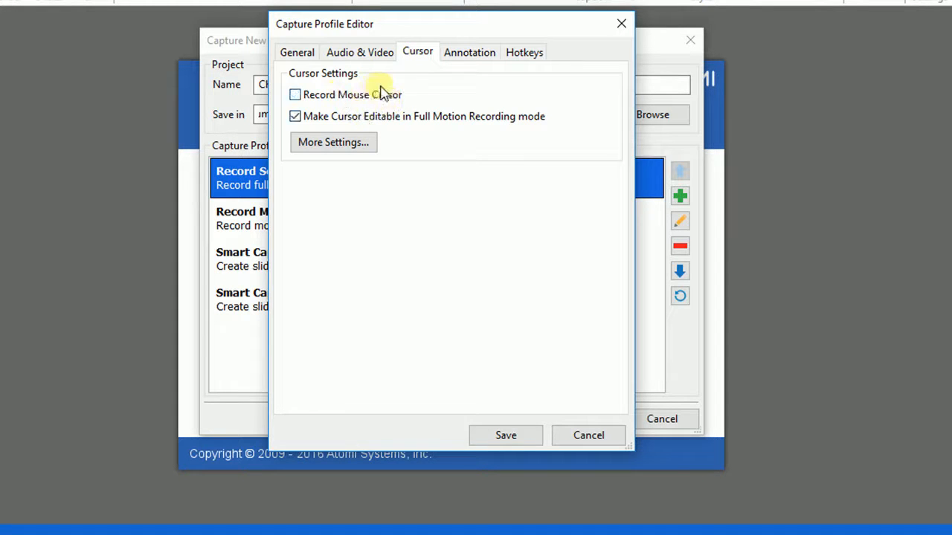
{"action": "mouse_move", "coordinate": [437, 95]}
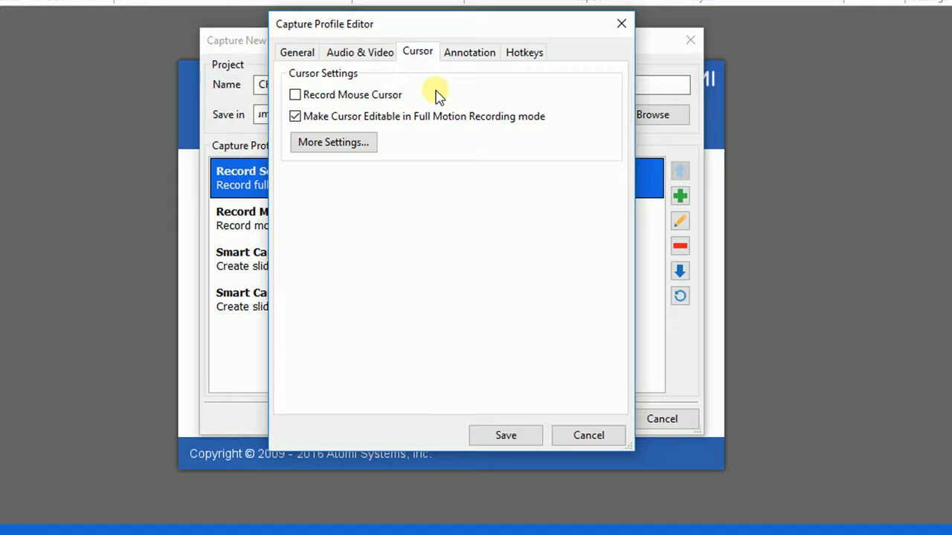
{"action": "mouse_move", "coordinate": [455, 101]}
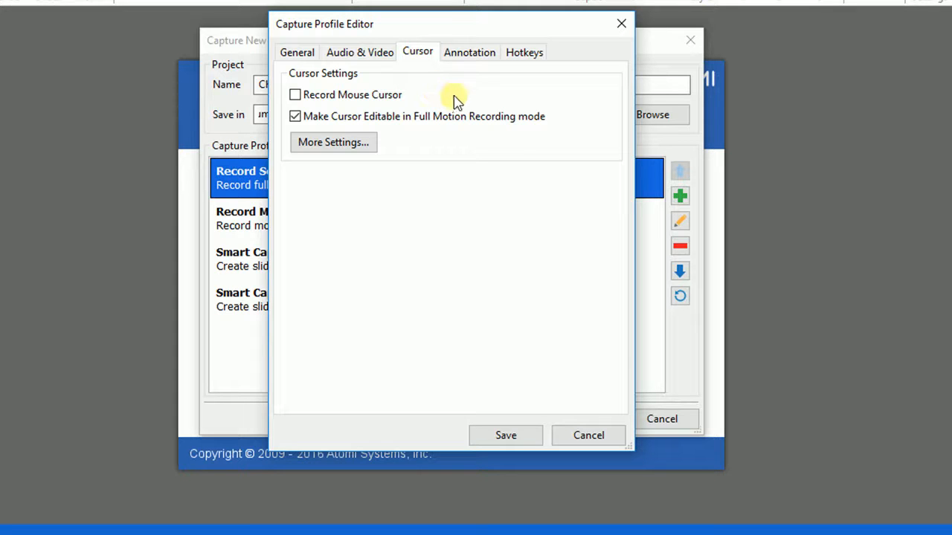
- Show the Cursor Path preferences with circle click effects: red left, blue right, red double-click
{"action": "left_click", "coordinate": [294, 96]}
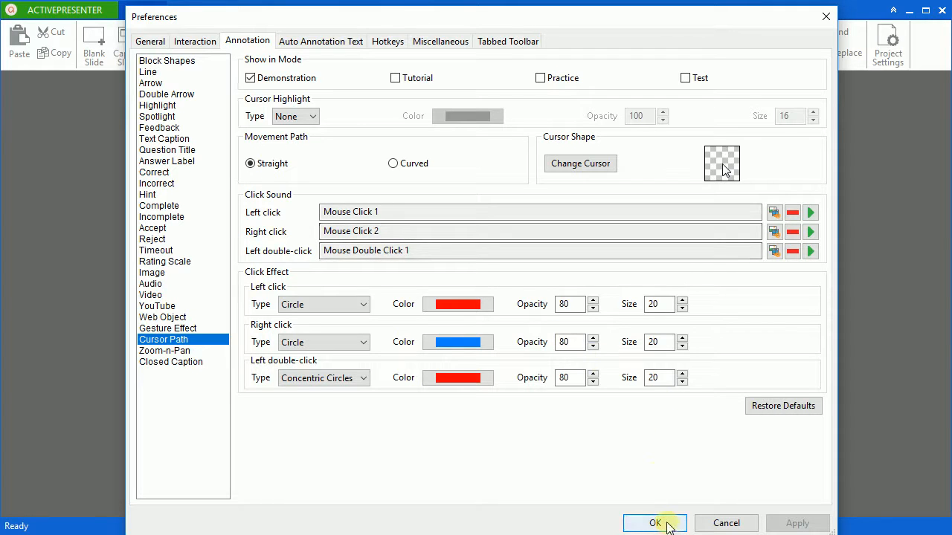
- Confirm the preferences, save the capture profile and start recording the Word demo
{"action": "left_click", "coordinate": [655, 524]}
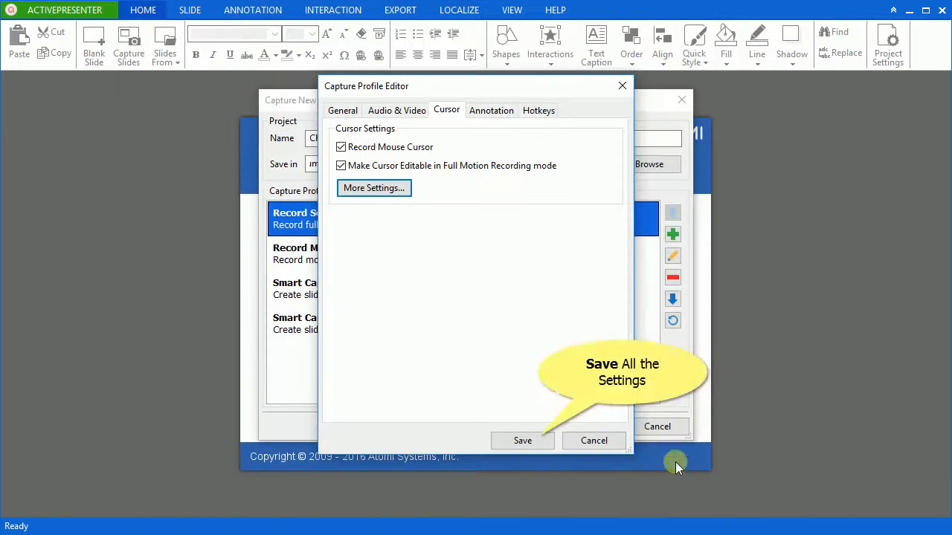
{"action": "left_click", "coordinate": [522, 440]}
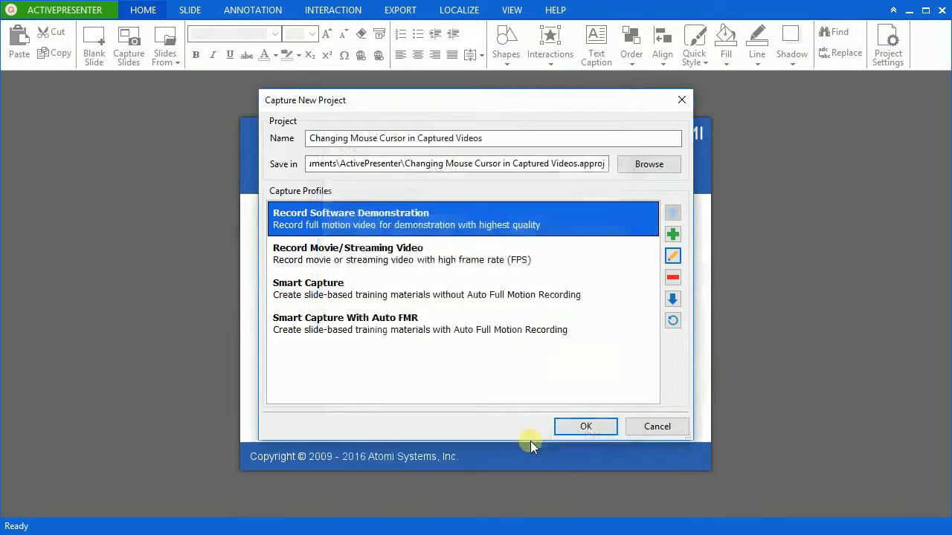
{"action": "mouse_move", "coordinate": [569, 437]}
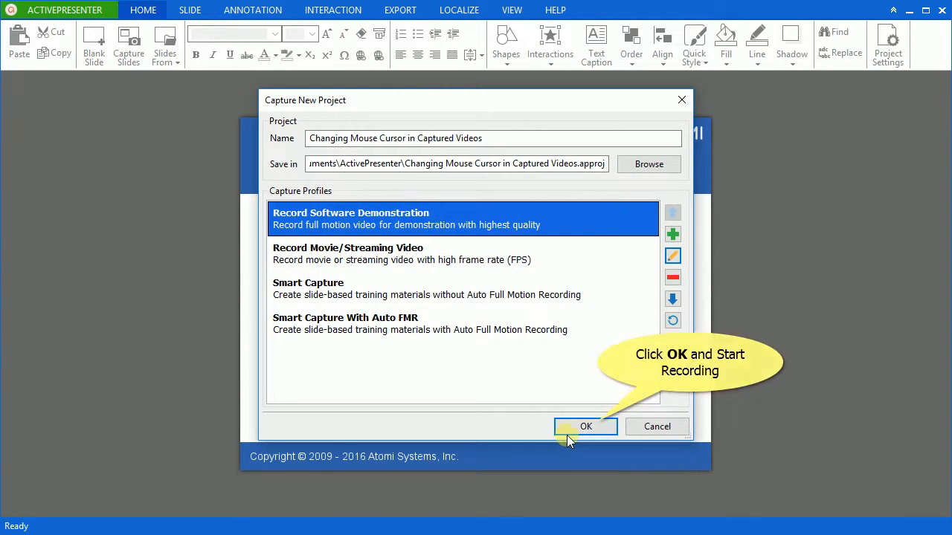
{"action": "left_click", "coordinate": [586, 425]}
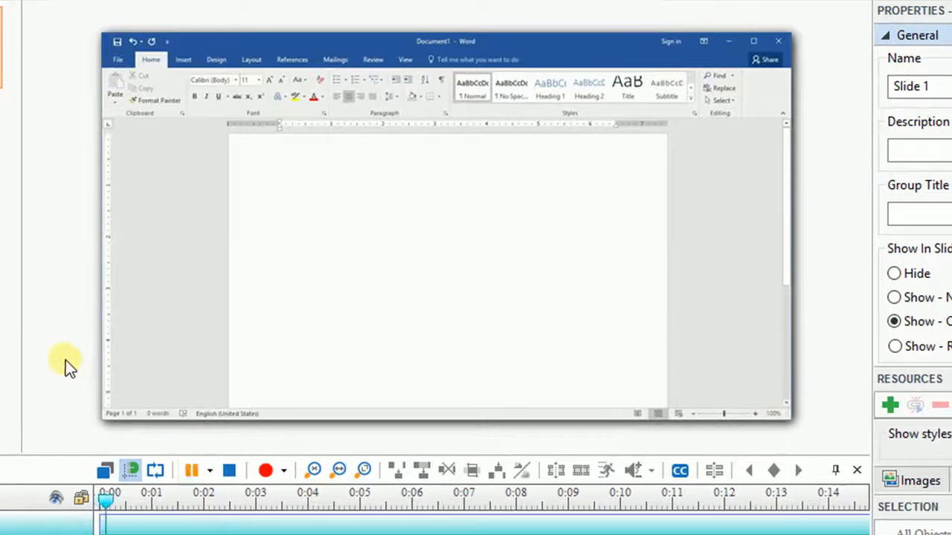
- Play back the captured Word demo up to inserting the lemon-and-mint photo
{"action": "left_click", "coordinate": [184, 58]}
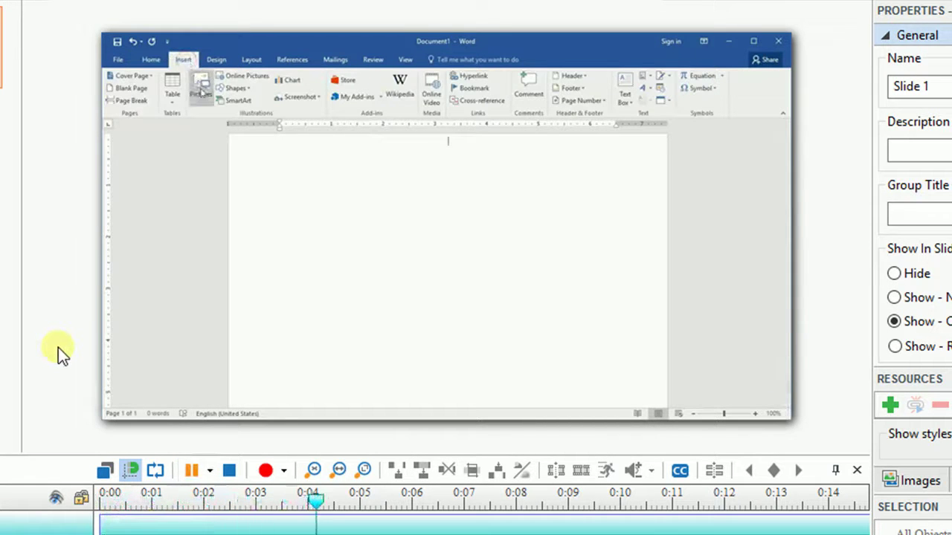
{"action": "left_click", "coordinate": [199, 83]}
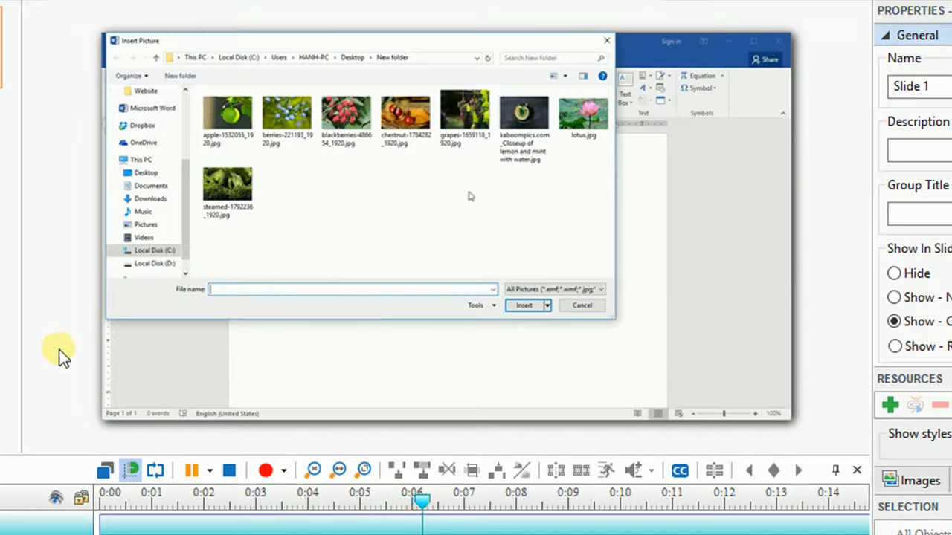
{"action": "left_click", "coordinate": [524, 110]}
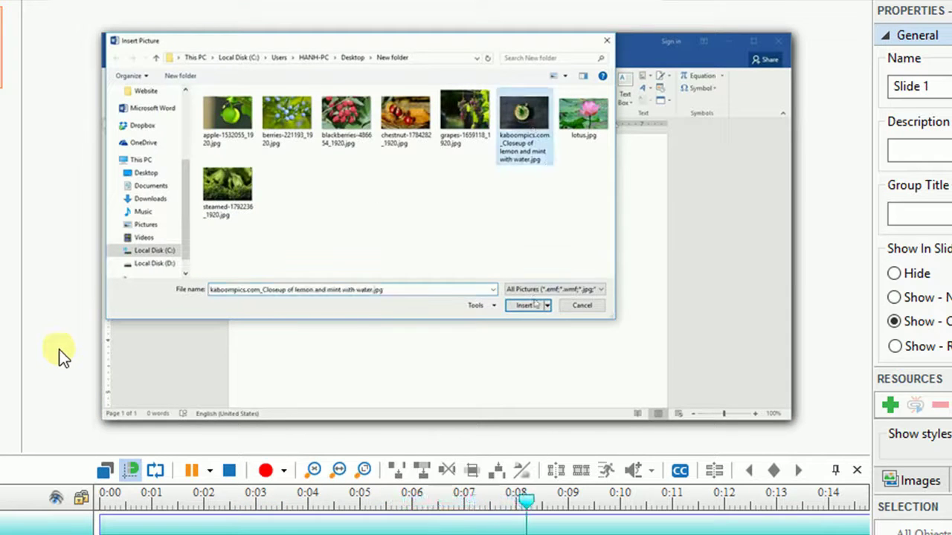
{"action": "left_click", "coordinate": [524, 305]}
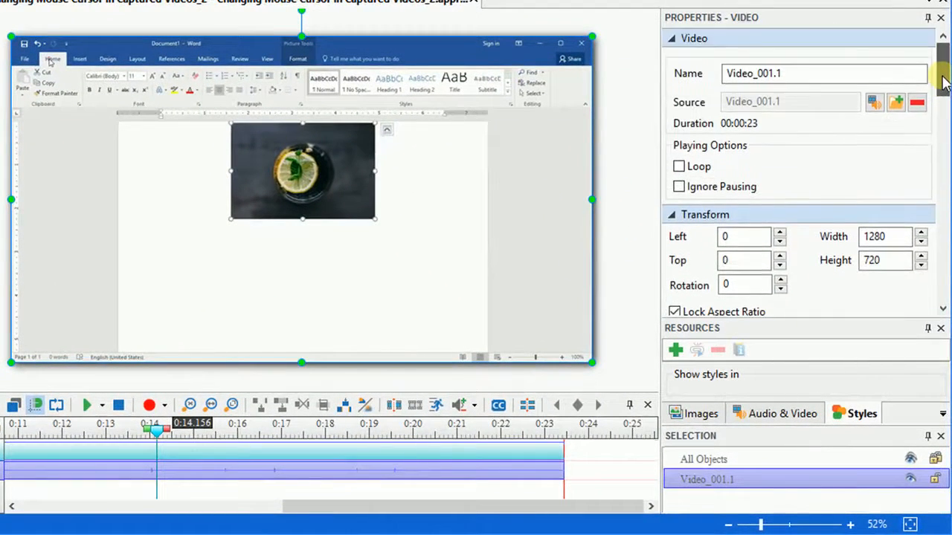
- Scroll the Properties pane to the video's Cursor Effects with red circle left-click effect
{"action": "scroll", "scroll_direction": "down", "scroll_amount": 3}
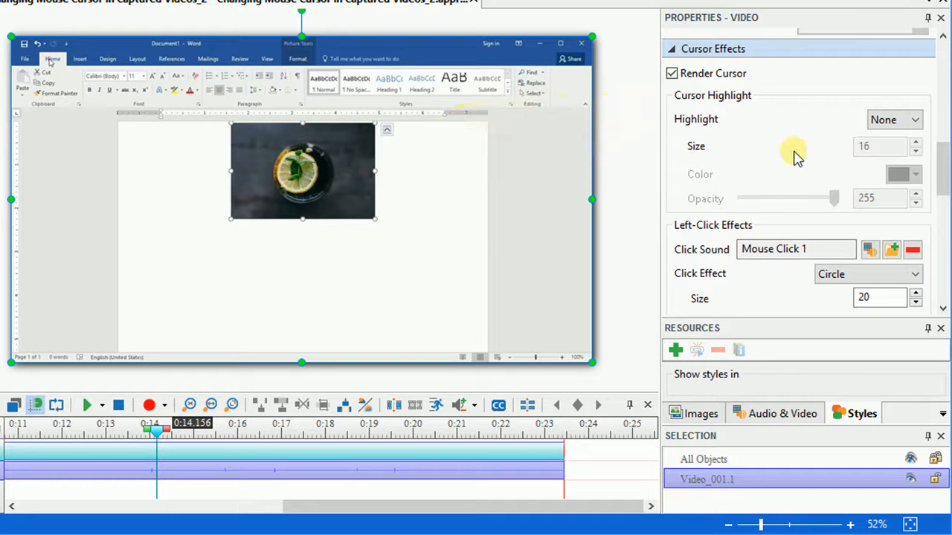
{"action": "scroll", "scroll_direction": "down", "scroll_amount": 3}
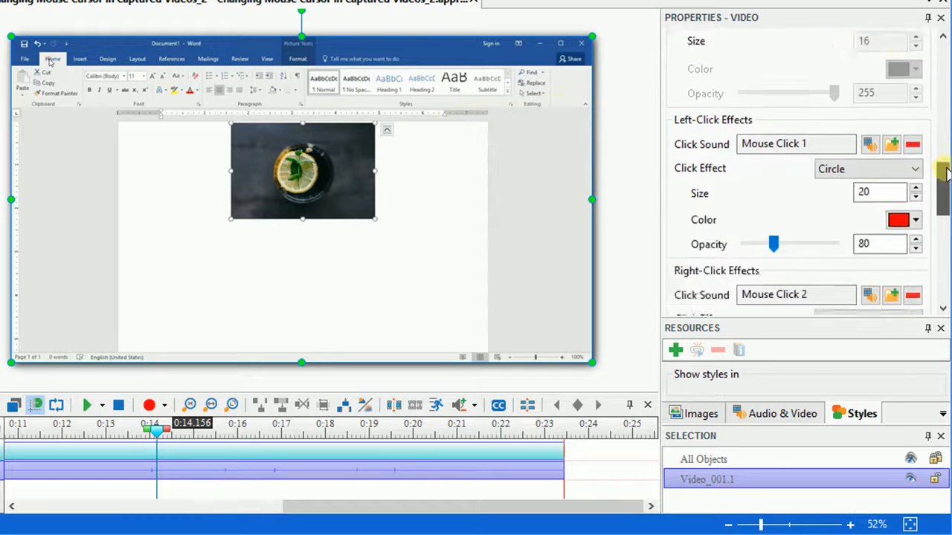
{"action": "scroll", "scroll_direction": "down", "scroll_amount": 3}
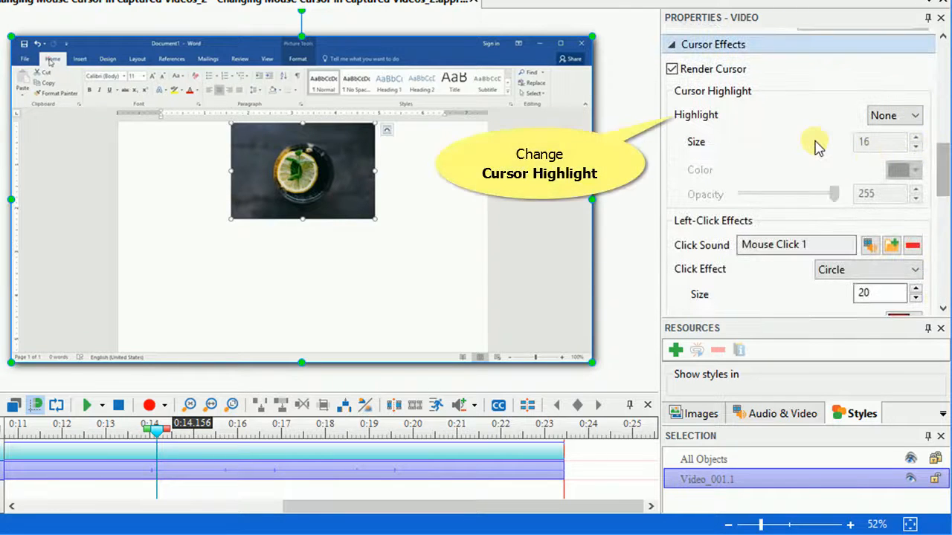
- Make the cursor highlight a red circle, size 16 at full opacity
{"action": "left_click", "coordinate": [913, 116]}
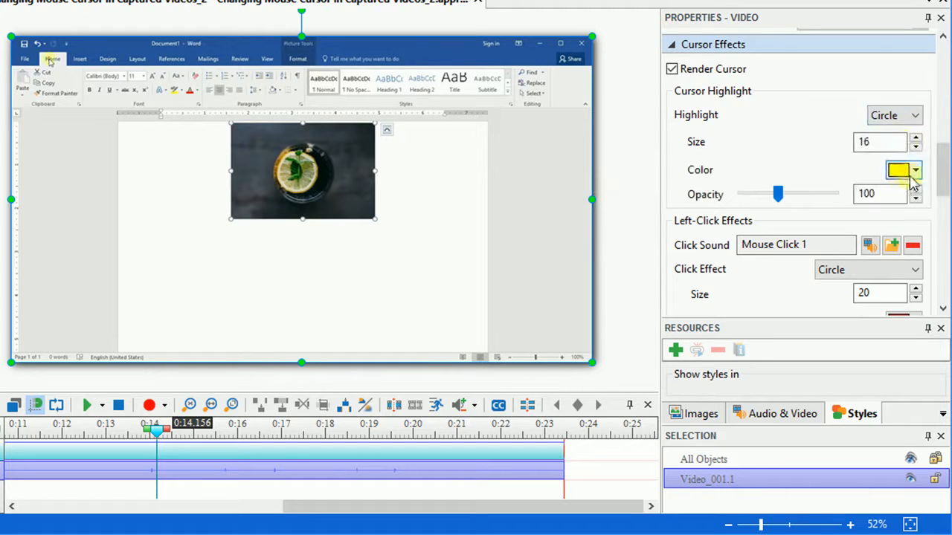
{"action": "left_click", "coordinate": [916, 169]}
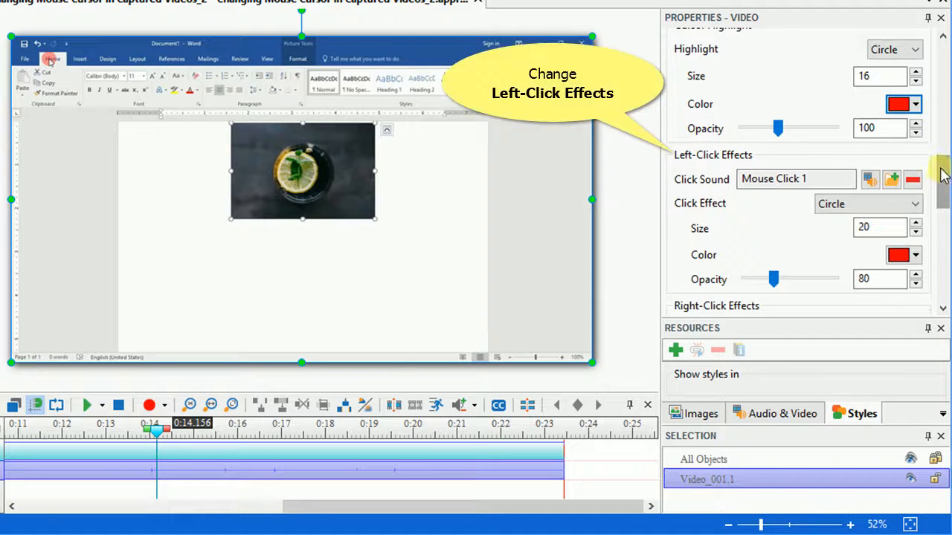
- Set the left-click sound to Mouse Click 2 with a green square effect
{"action": "left_click", "coordinate": [870, 178]}
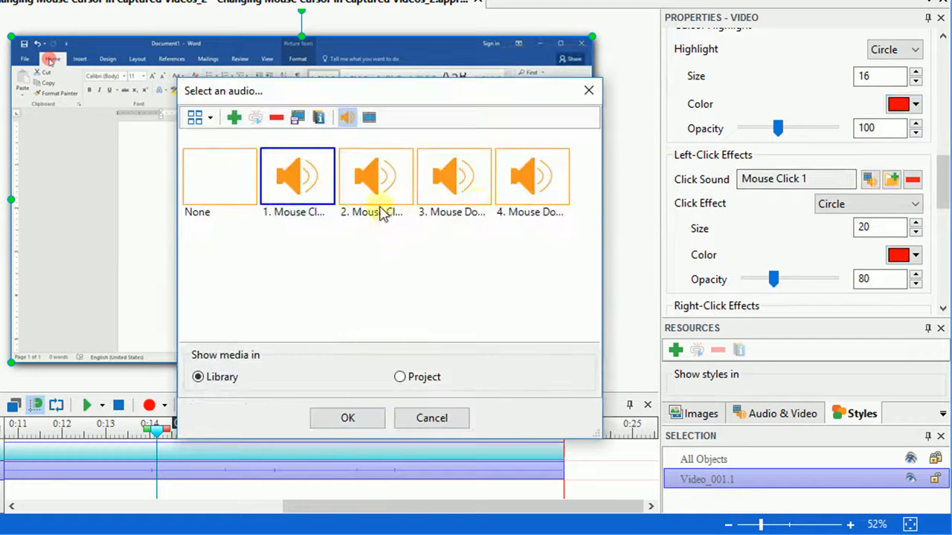
{"action": "left_click", "coordinate": [348, 418]}
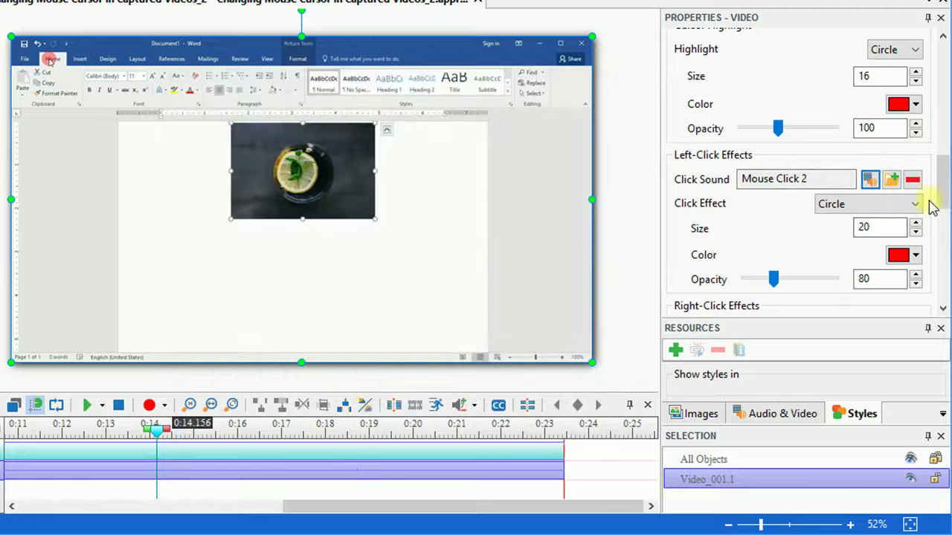
{"action": "scroll", "scroll_direction": "down", "scroll_amount": 3}
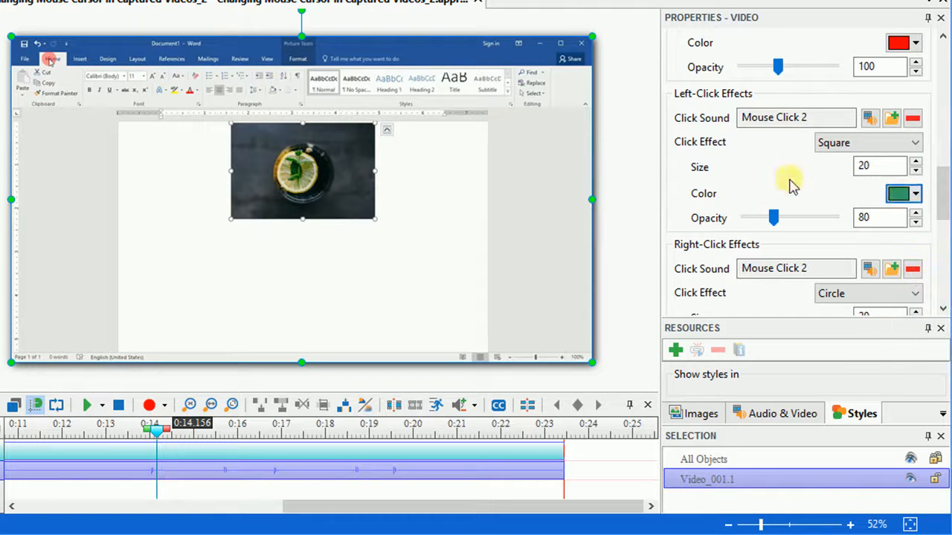
{"action": "scroll", "scroll_direction": "down", "scroll_amount": 3}
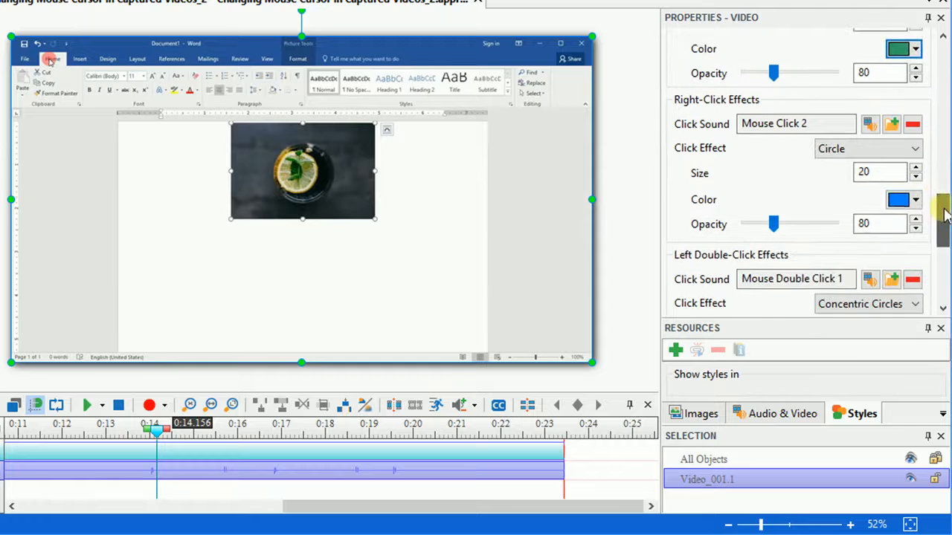
- Make the right-click effect a blue square
{"action": "left_click", "coordinate": [868, 148]}
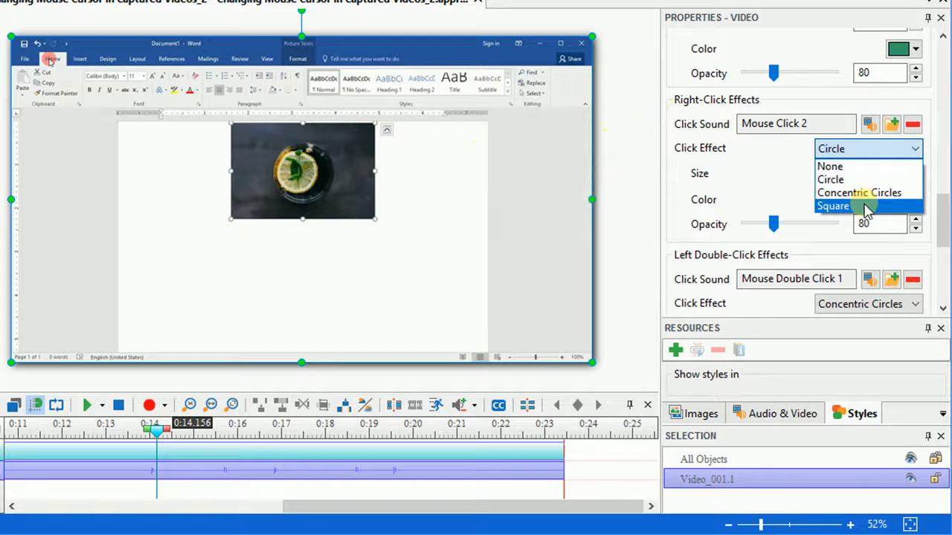
{"action": "left_click", "coordinate": [832, 205]}
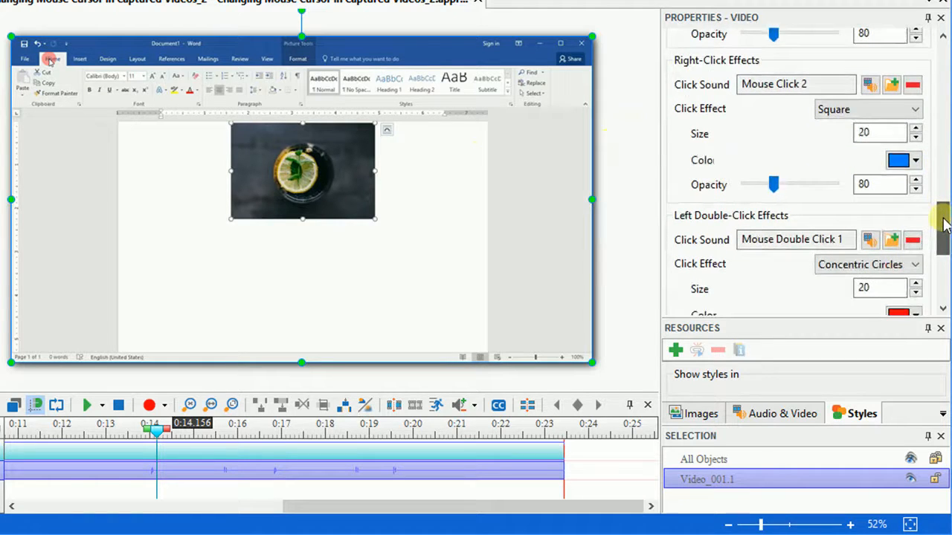
{"action": "scroll", "scroll_direction": "down", "scroll_amount": 3}
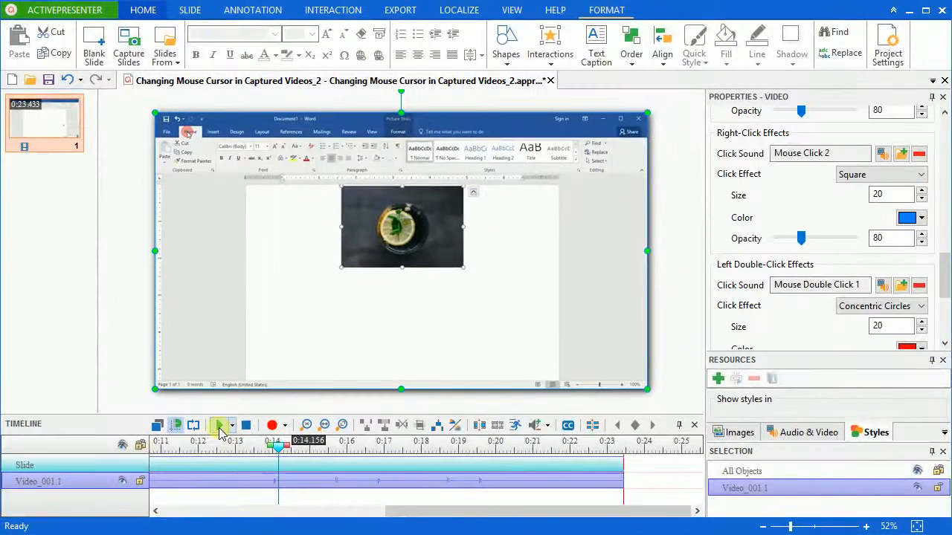
- Preview the video, then show Export To Video settings for MP4 at 1280×720
{"action": "left_click", "coordinate": [220, 426]}
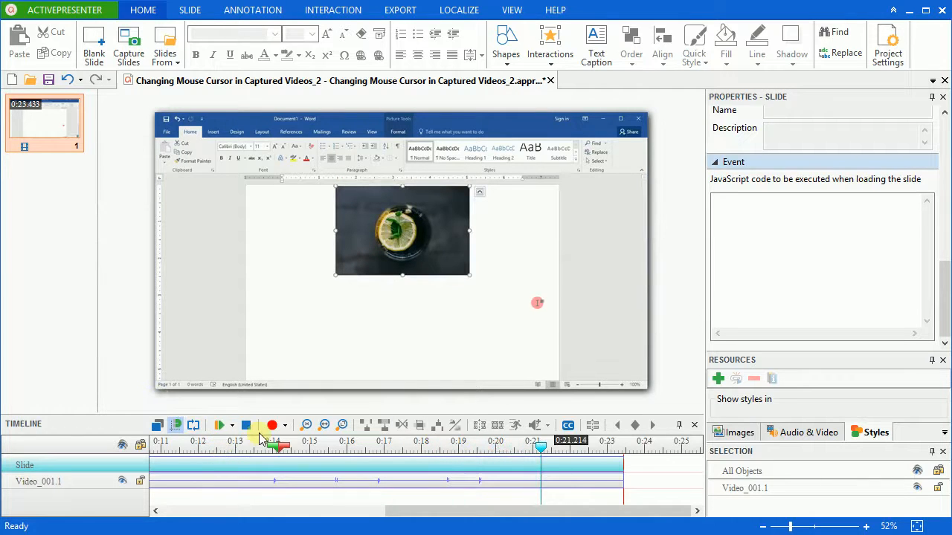
{"action": "left_click", "coordinate": [399, 8]}
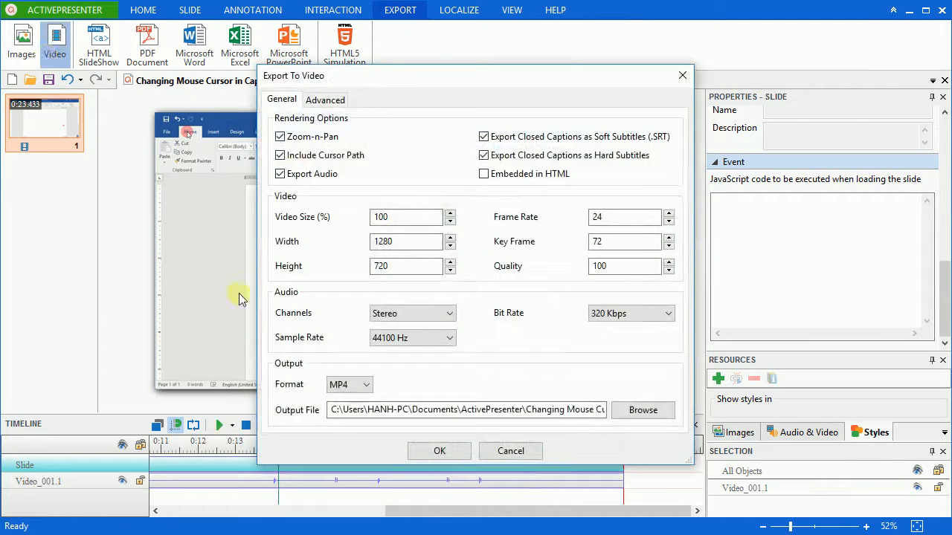
- Confirm the MP4 export and choose Yes to view the output folder
{"action": "left_click", "coordinate": [438, 452]}
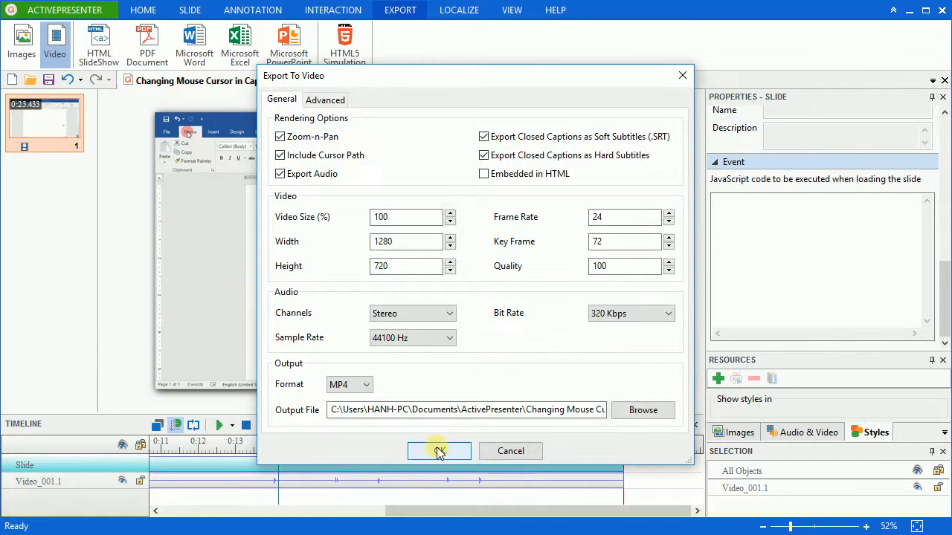
{"action": "left_click", "coordinate": [439, 452]}
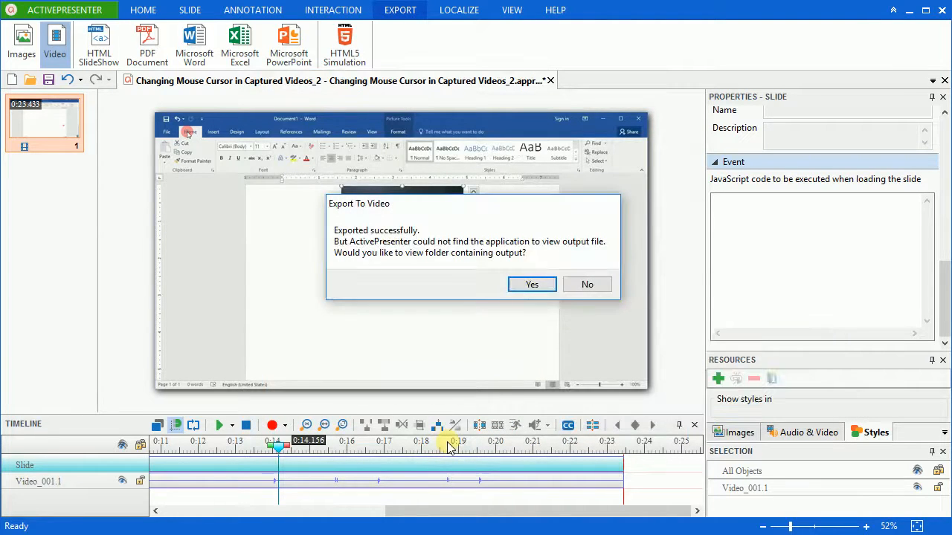
{"action": "left_click", "coordinate": [532, 284]}
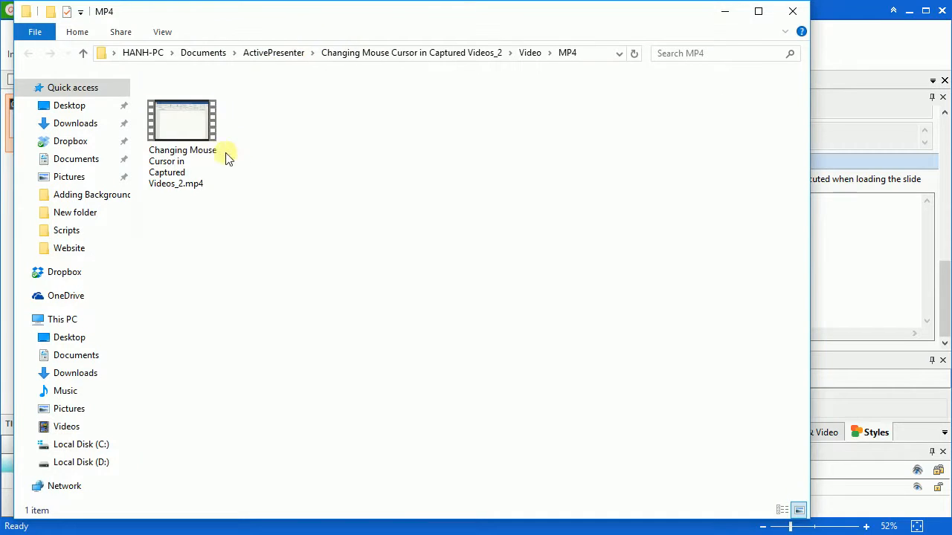
- Play the exported MP4 in Movies & TV to review the Word demo with click highlights
{"action": "left_click", "coordinate": [181, 122]}
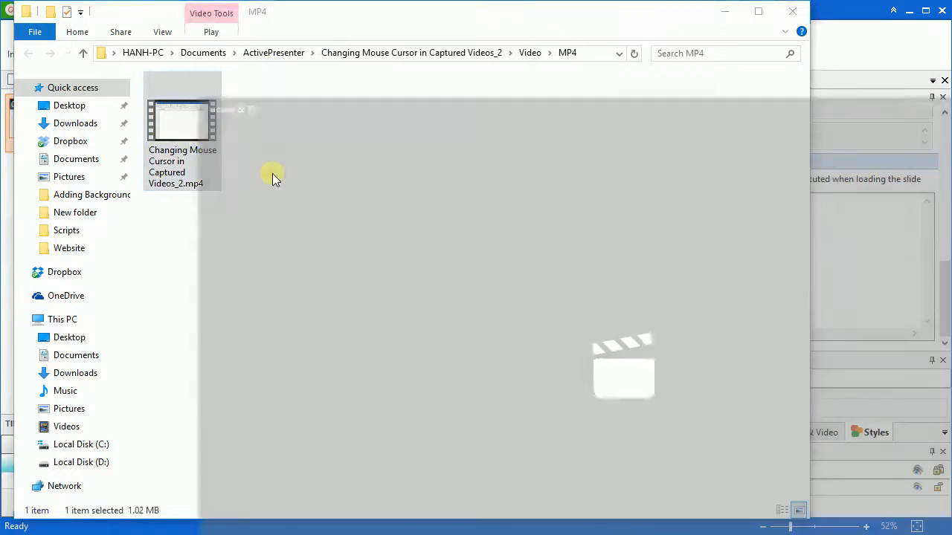
{"action": "double_click", "coordinate": [181, 119]}
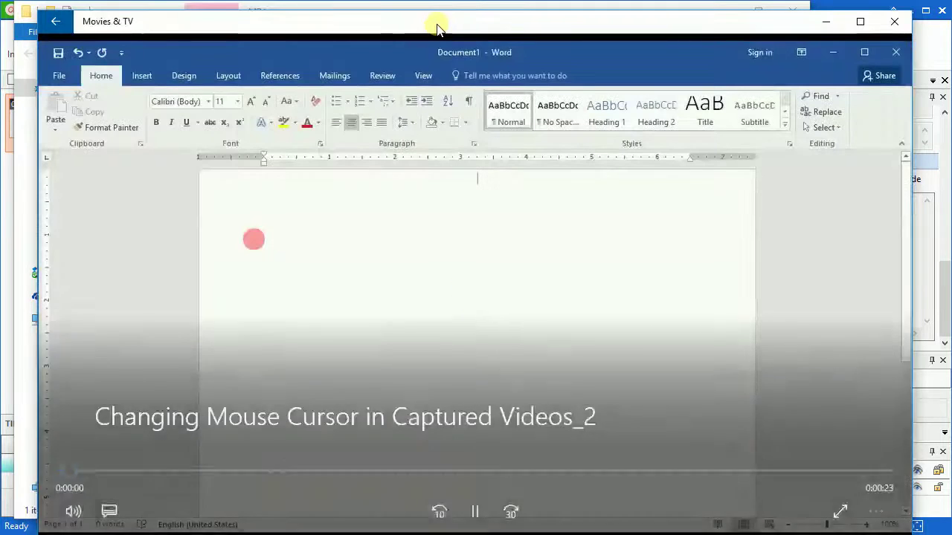
{"action": "left_click", "coordinate": [141, 74]}
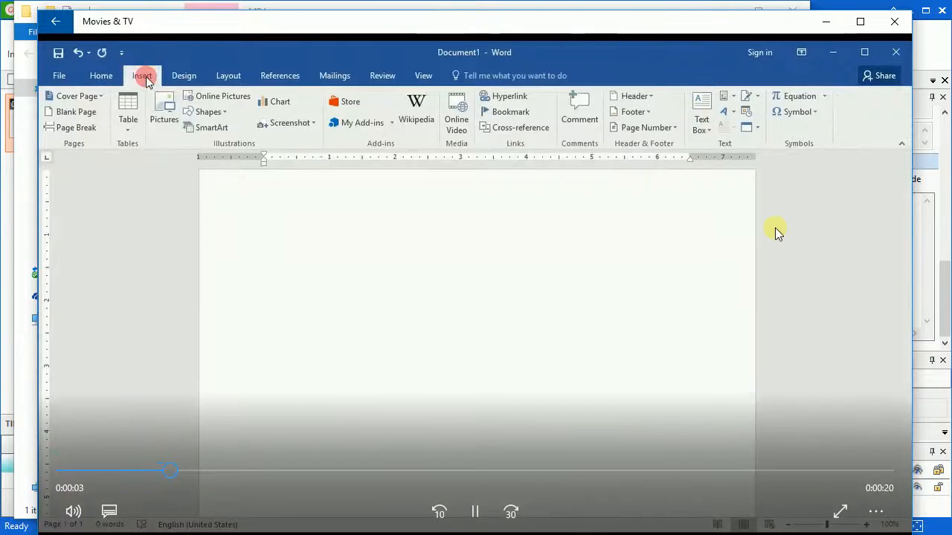
{"action": "left_click", "coordinate": [163, 111]}
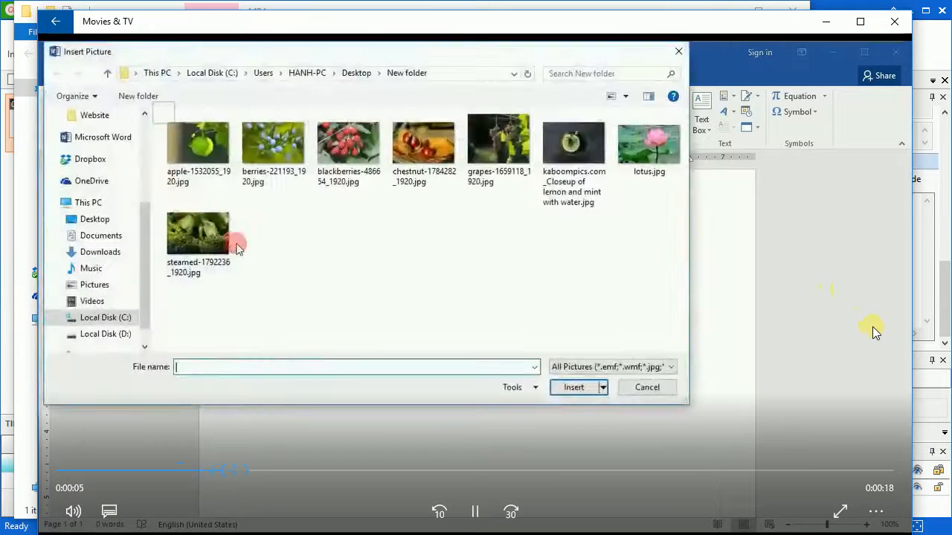
{"action": "mouse_move", "coordinate": [613, 256]}
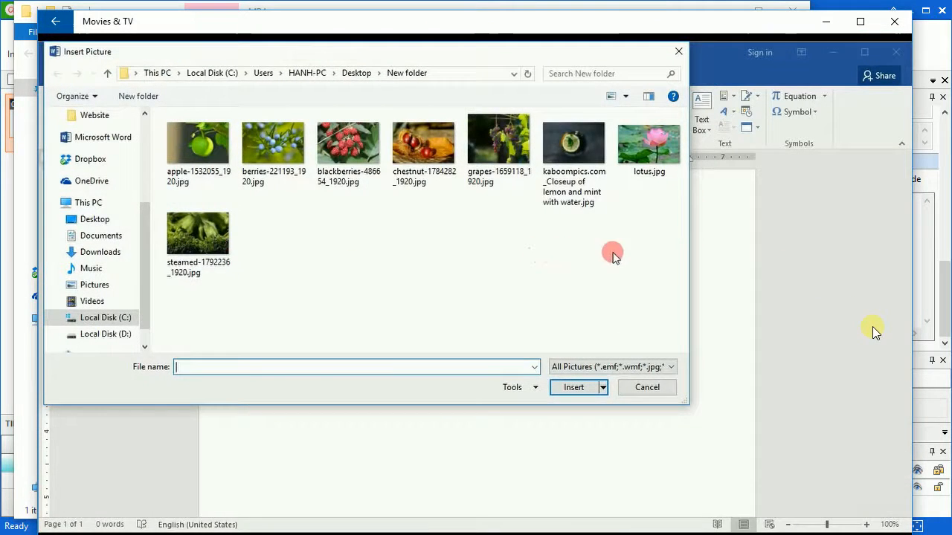
{"action": "double_click", "coordinate": [574, 143]}
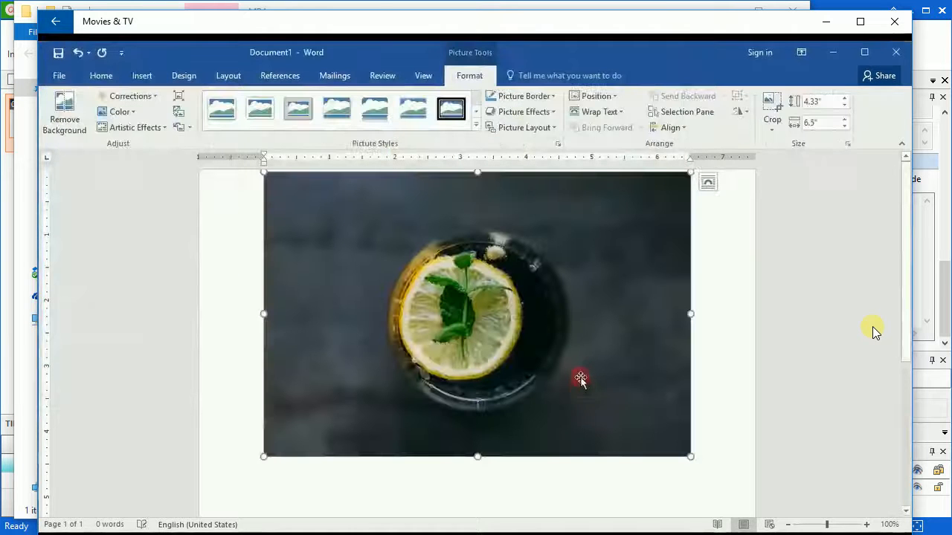